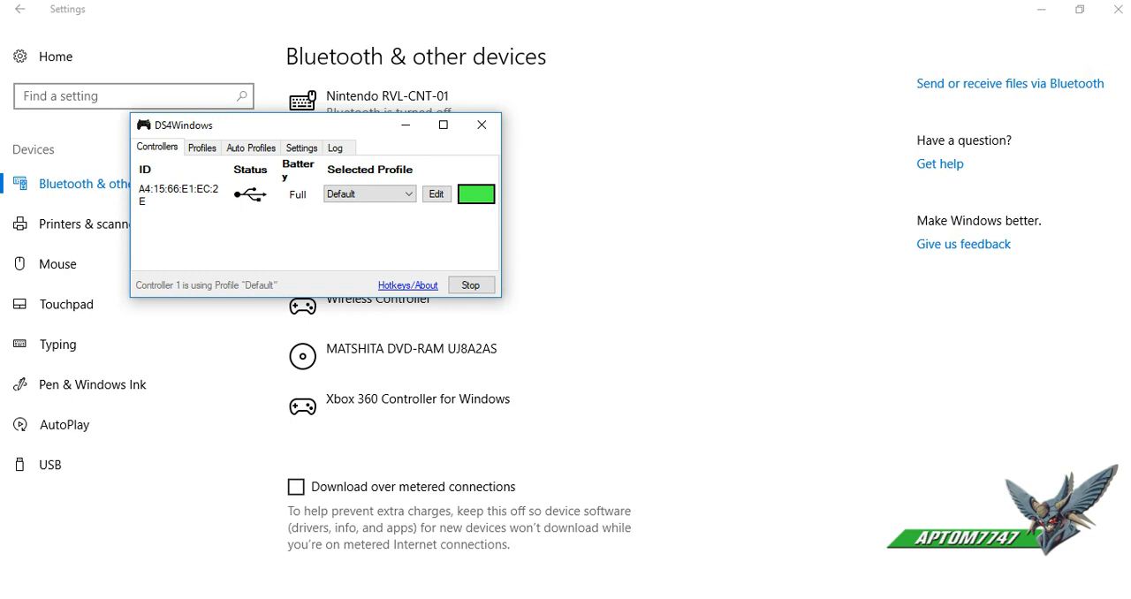
Move the DS4Windows window, then open Steam Settings to reach the Controller page.
left_click_drag(300, 124, 323, 95)
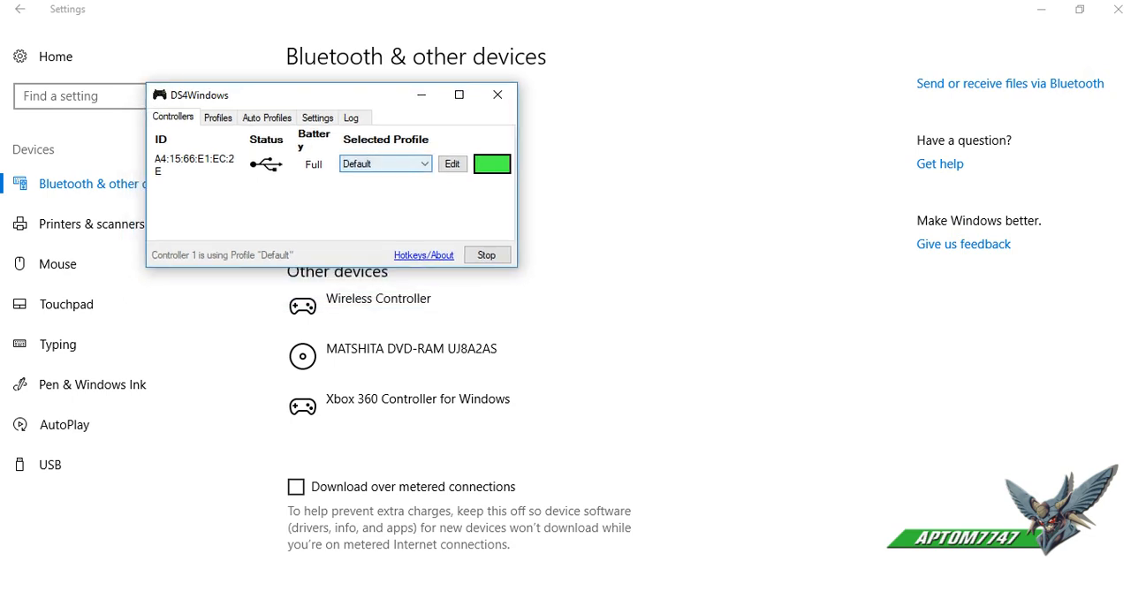
mouse_move(421, 95)
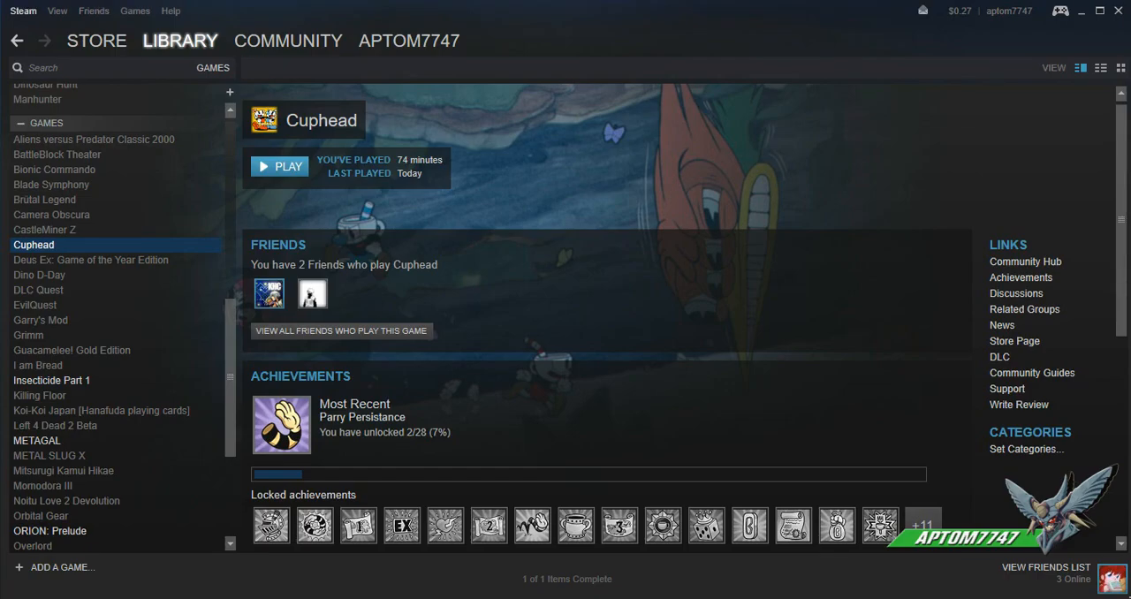
left_click(23, 10)
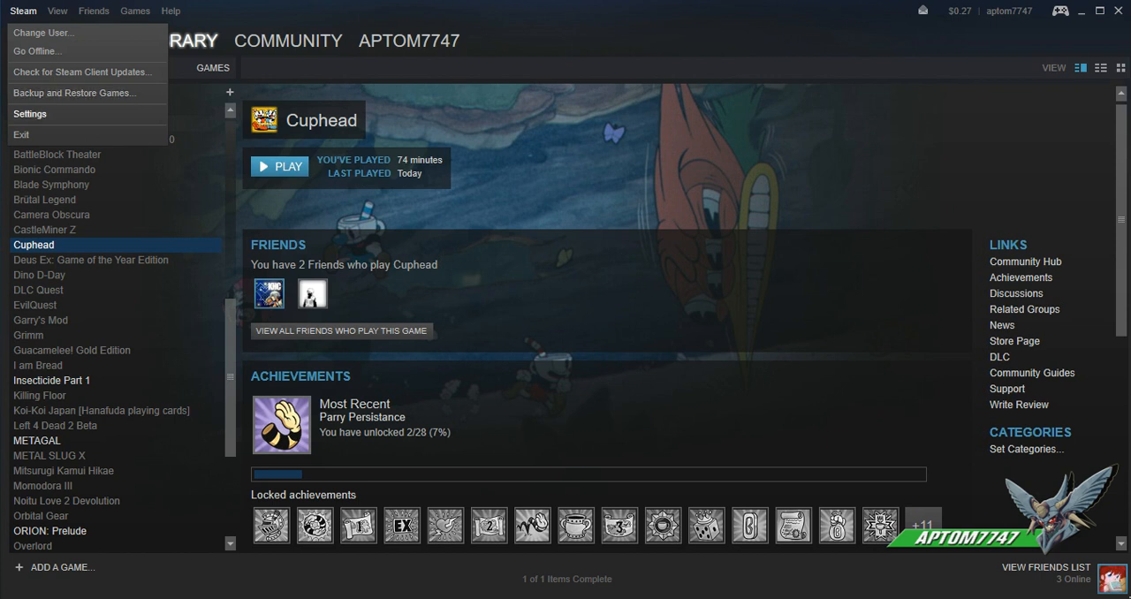
left_click(30, 113)
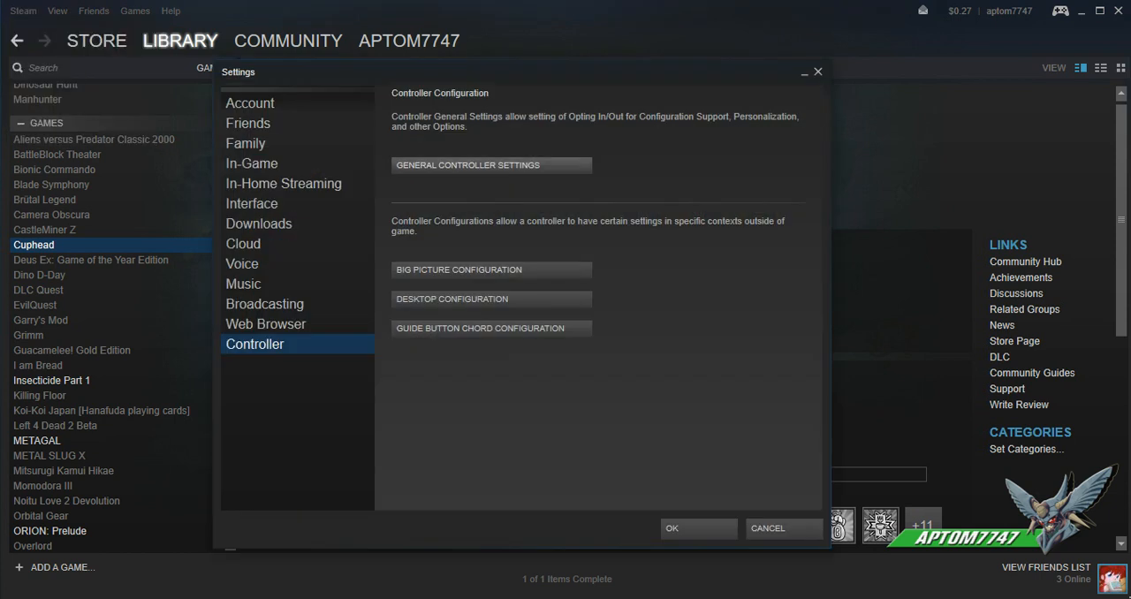
Open General Controller Settings to confirm PS4 support and a detected Xbox 360 Controller.
left_click(492, 165)
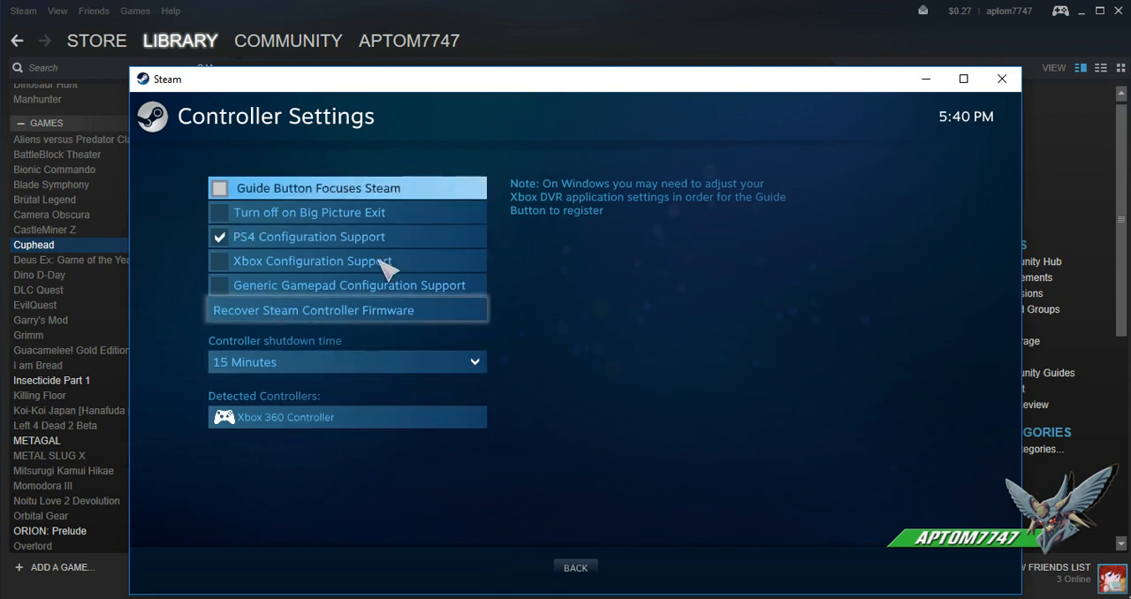
mouse_move(570, 491)
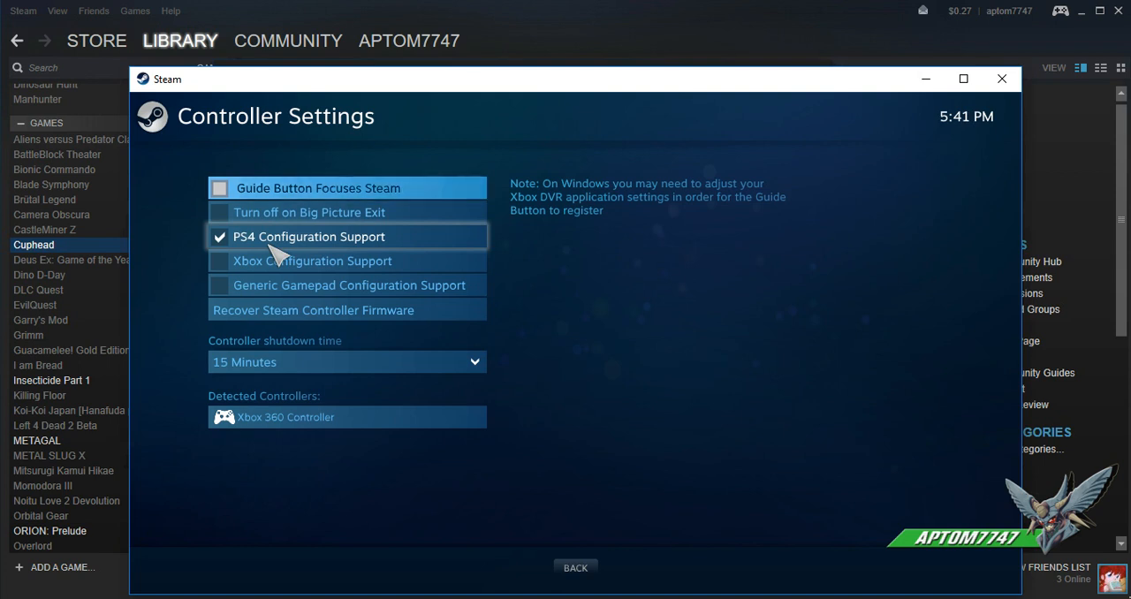
mouse_move(365, 414)
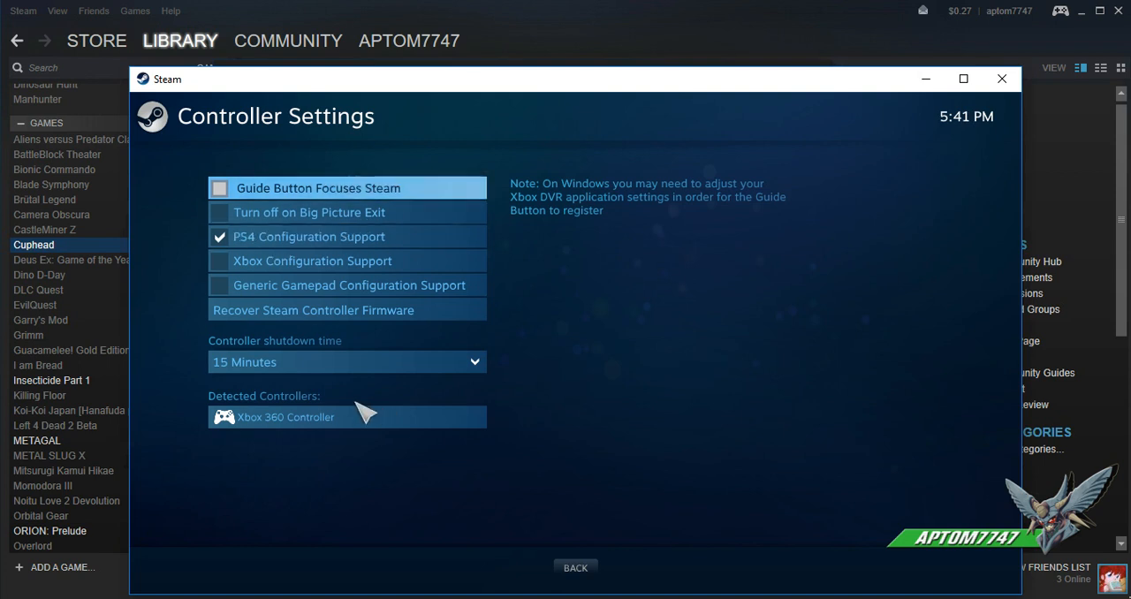
mouse_move(1002, 79)
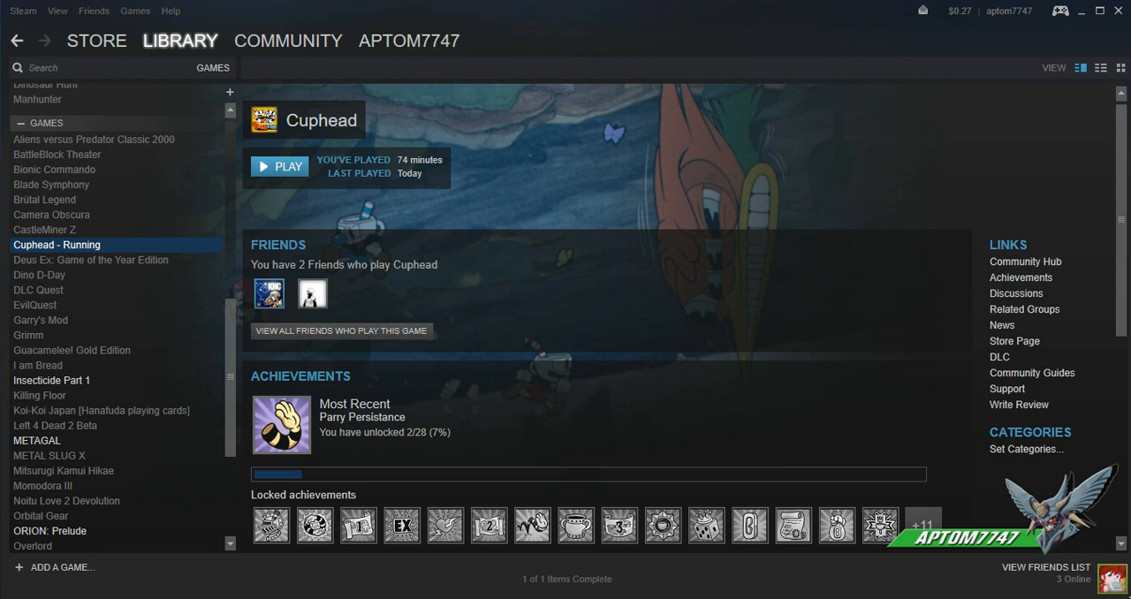
Launch Cuphead from the Steam library with Play.
left_click(280, 166)
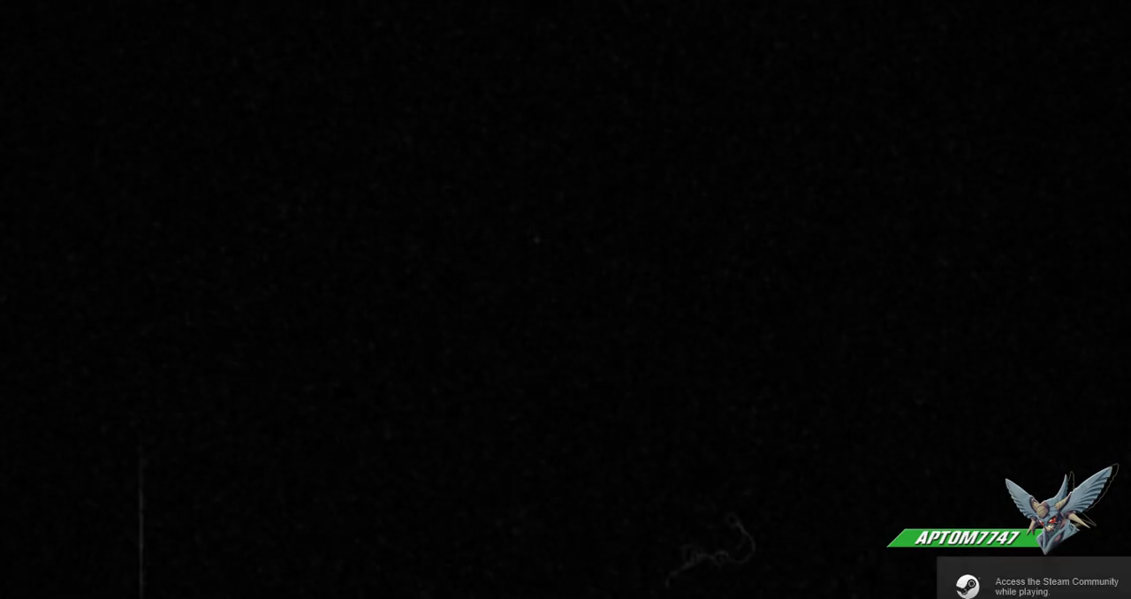